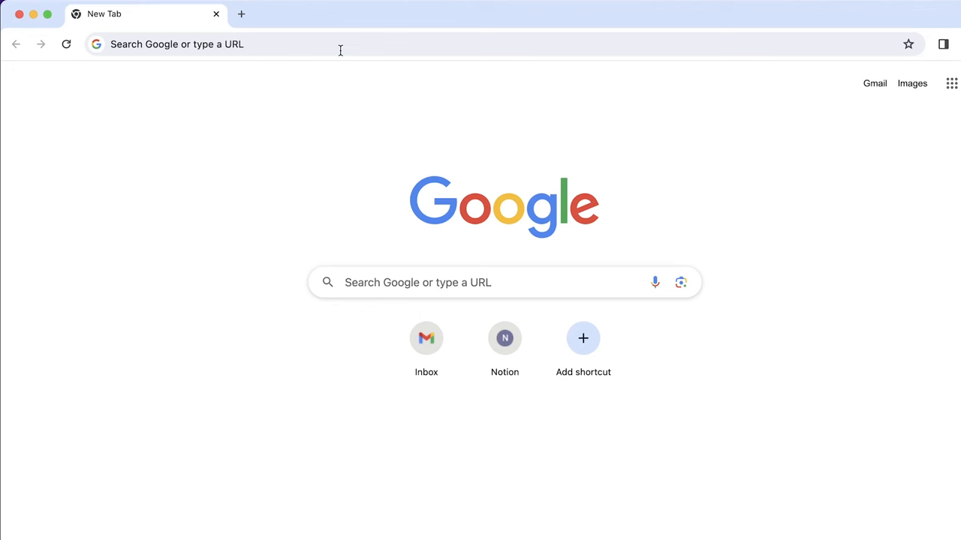
Step: Start entering the KeenTools address ('kee') in the Chrome address bar
text(kee)
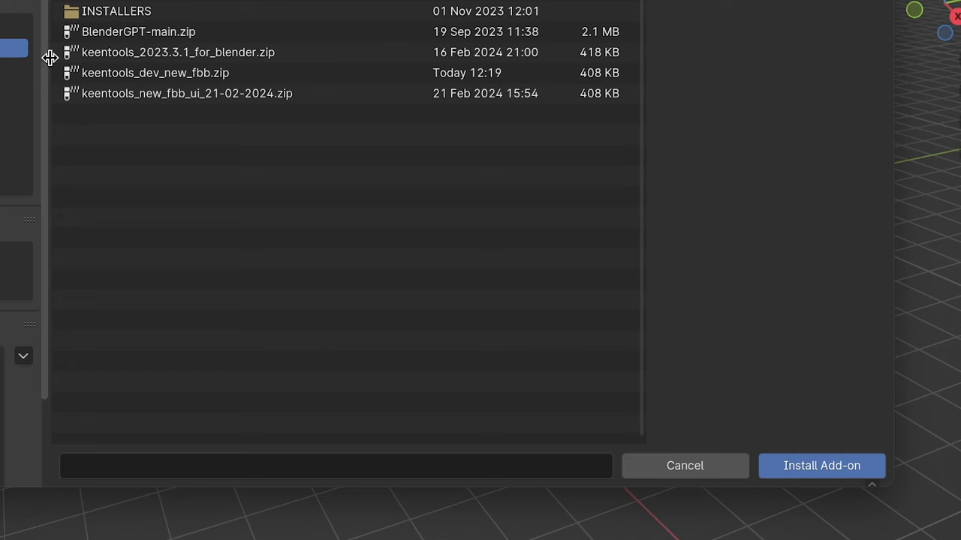
Step: Install keentools_2023.3.1_for_blender.zip as a Blender add-on
click(821, 465)
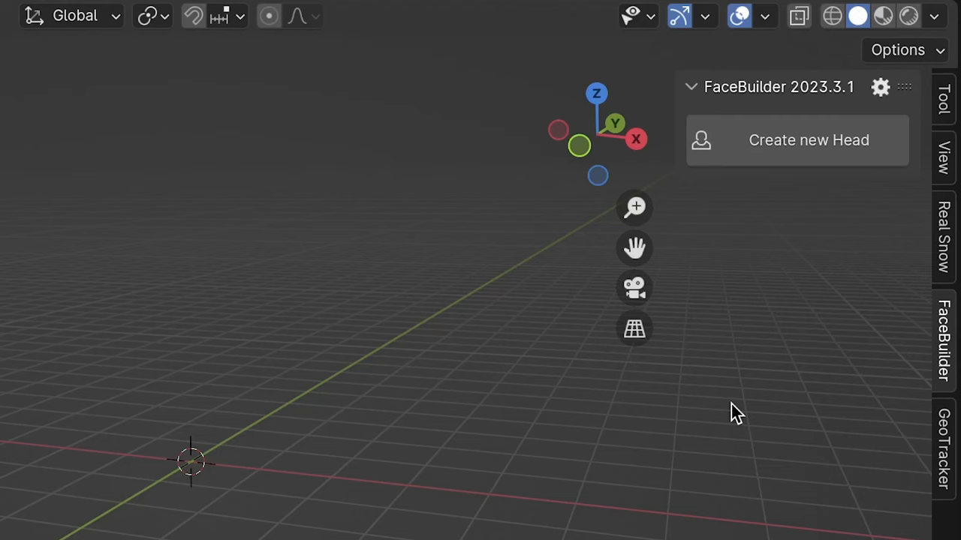
Step: Create a new FaceBuilder head and load 'My profile picture.jpeg' as its view
click(808, 140)
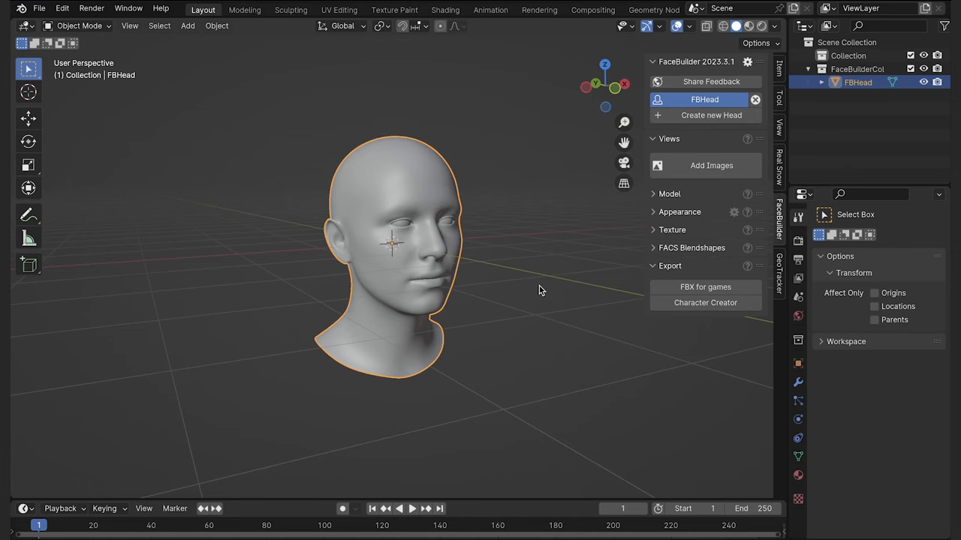
click(704, 165)
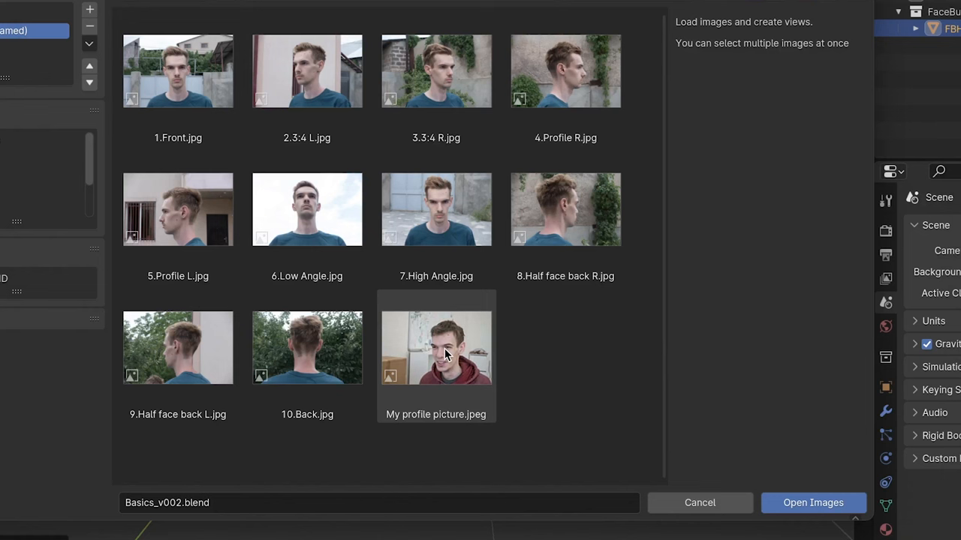
click(814, 503)
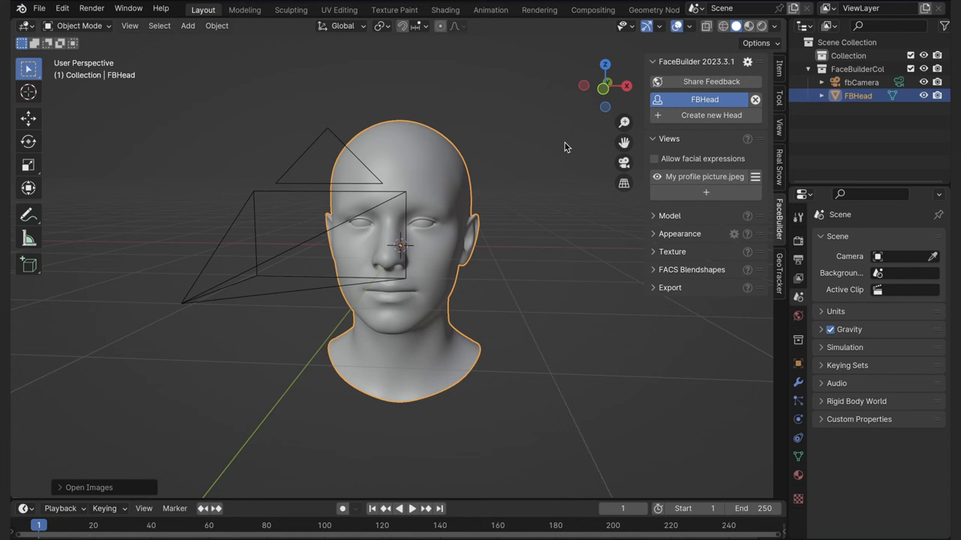
click(703, 177)
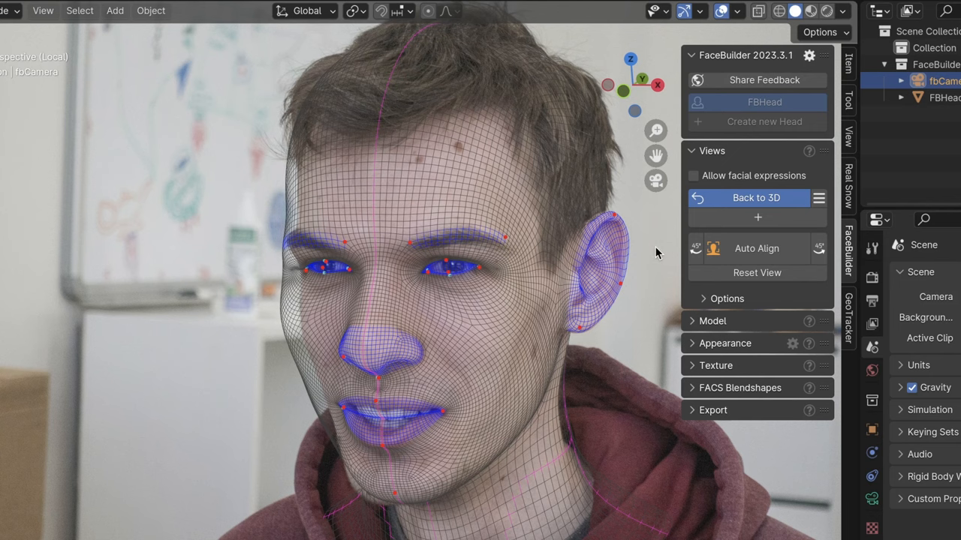
Step: Pin the mesh to the eyes, nose and mouth and allow facial expressions for the smile
click(693, 174)
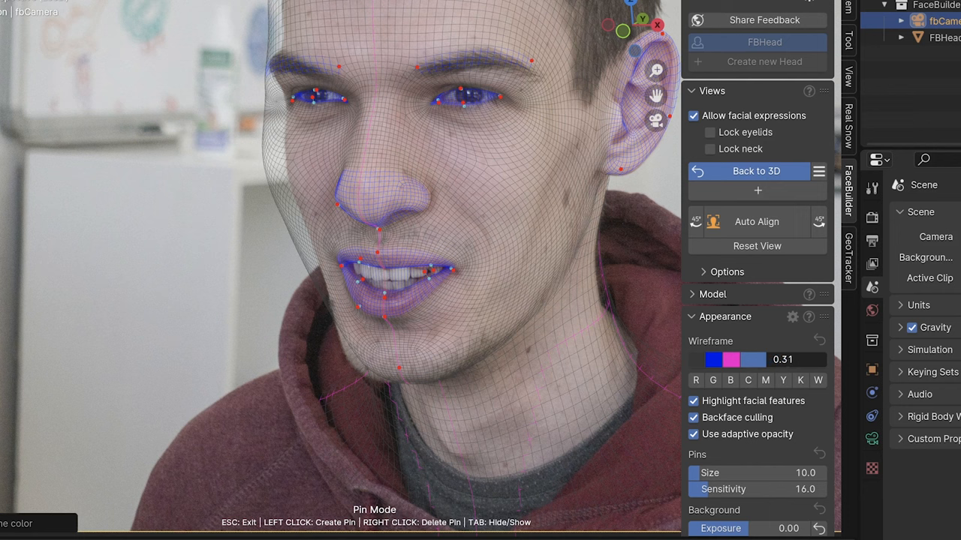
click(690, 316)
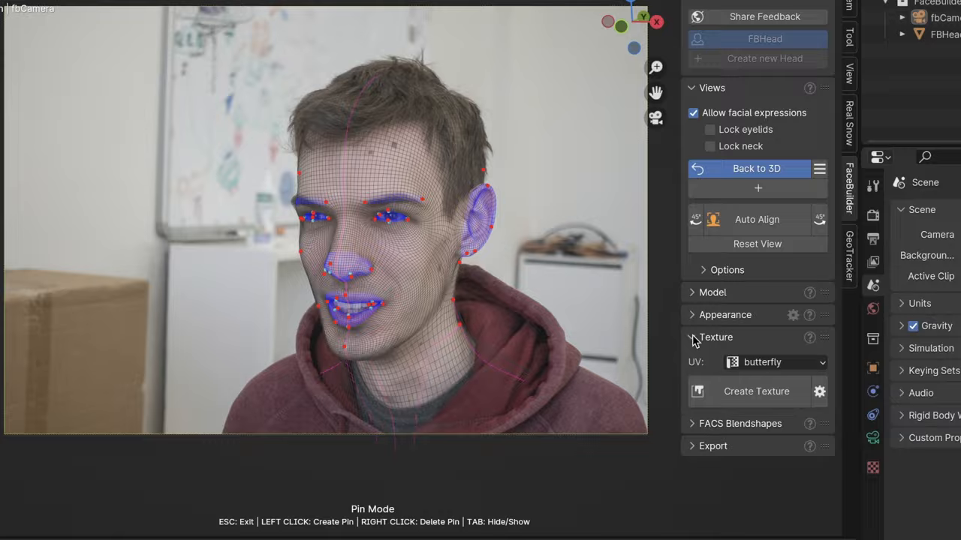
Step: Create the first head's texture from the photo, then add a second head FBHead.001
click(756, 168)
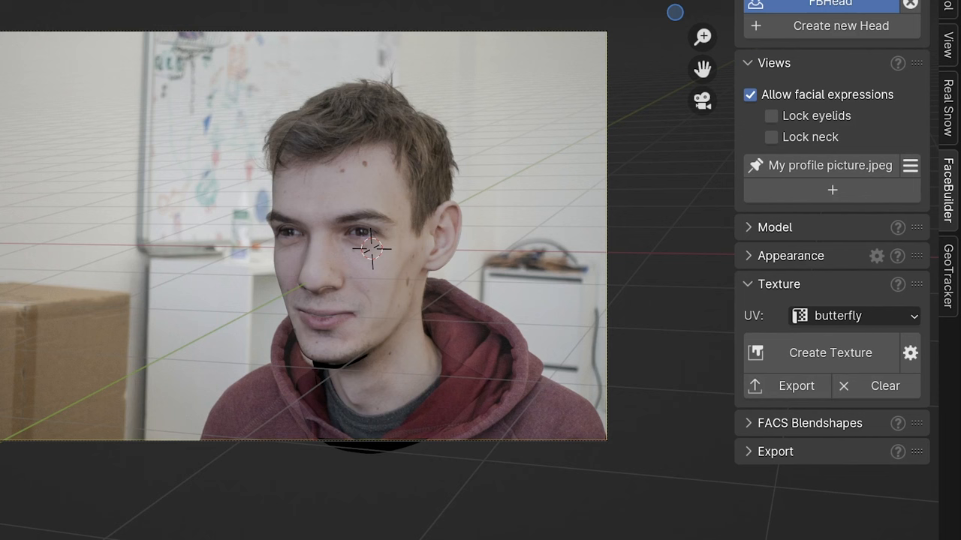
click(748, 228)
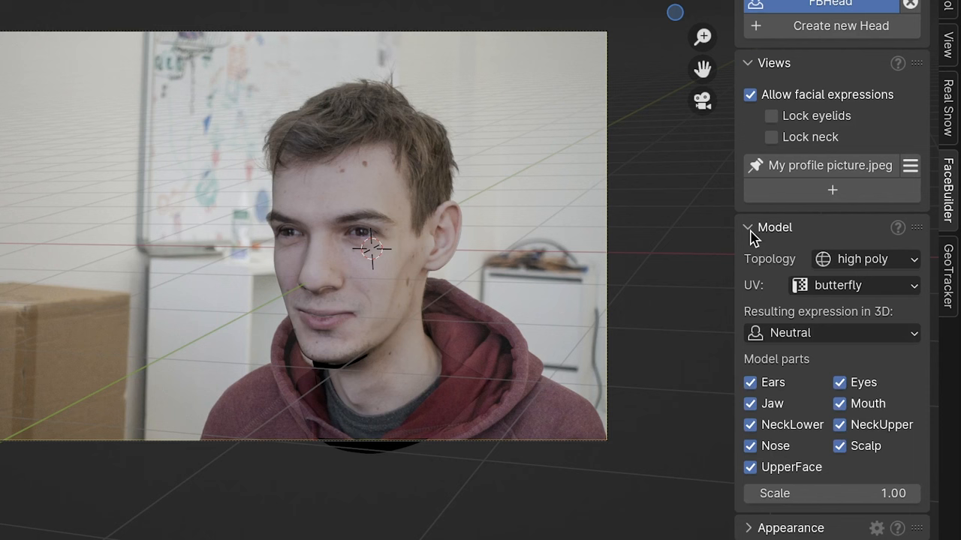
click(831, 333)
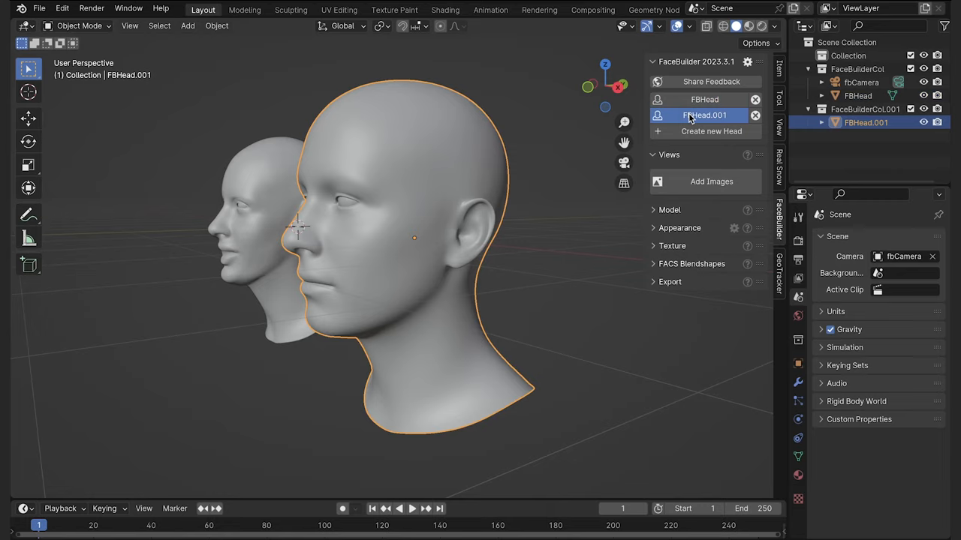
Step: Load 1.Front.jpg through 10.Back.jpg as the ten views of FBHead.001
click(710, 181)
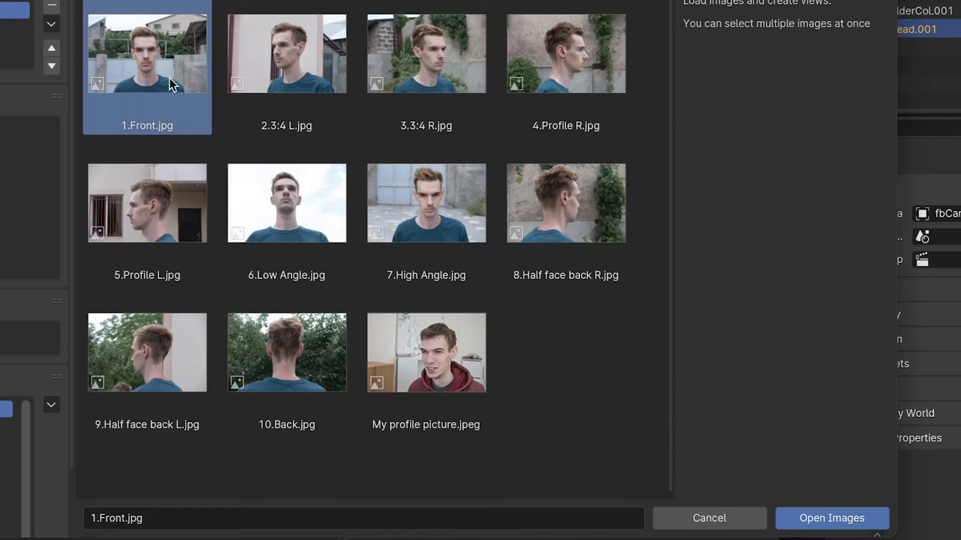
click(832, 518)
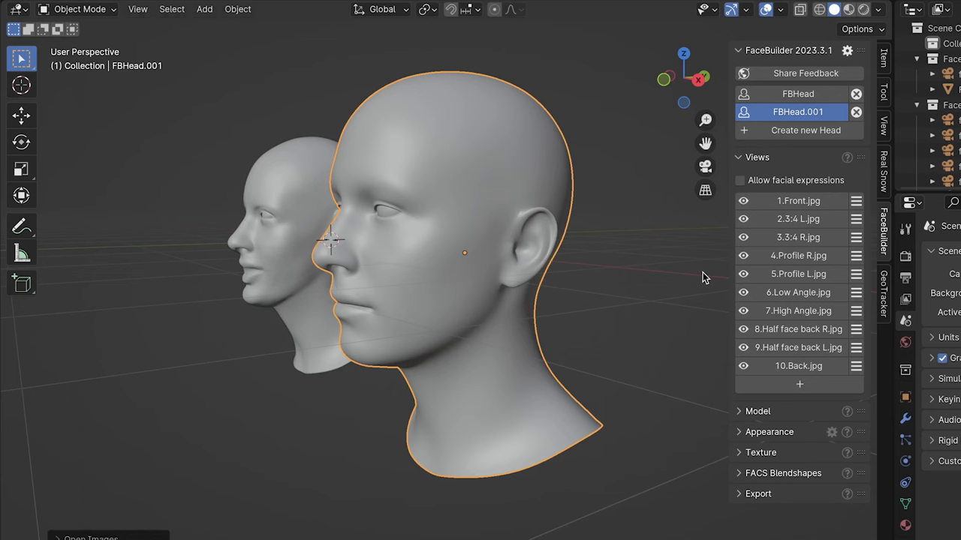
click(797, 201)
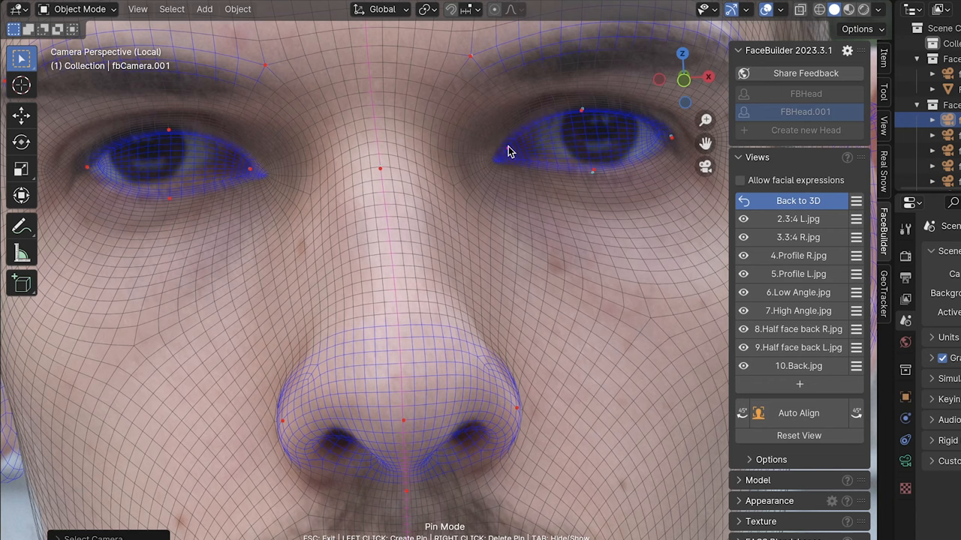
Step: Check the front photo under the mesh and pin the nostril edge, eyes and lips
key(Tab)
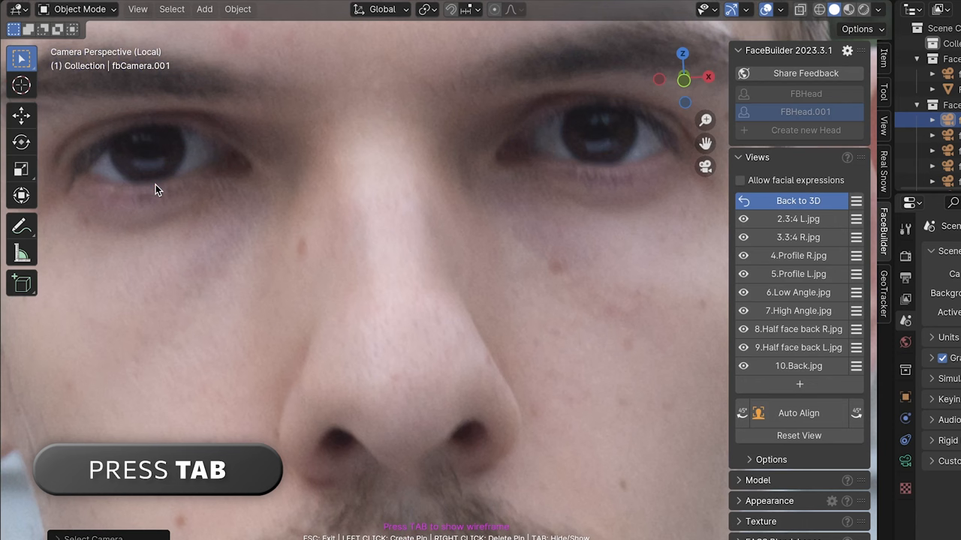
key(Tab)
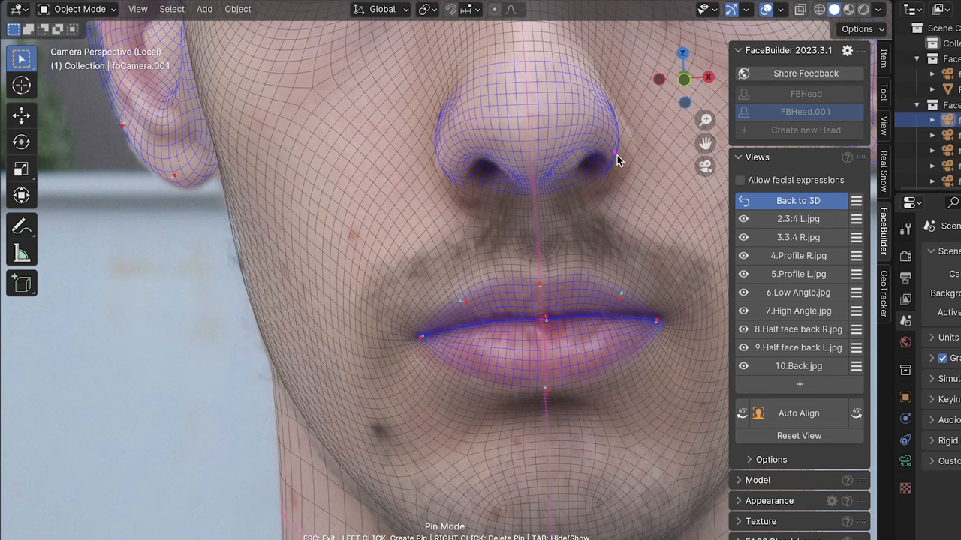
click(798, 201)
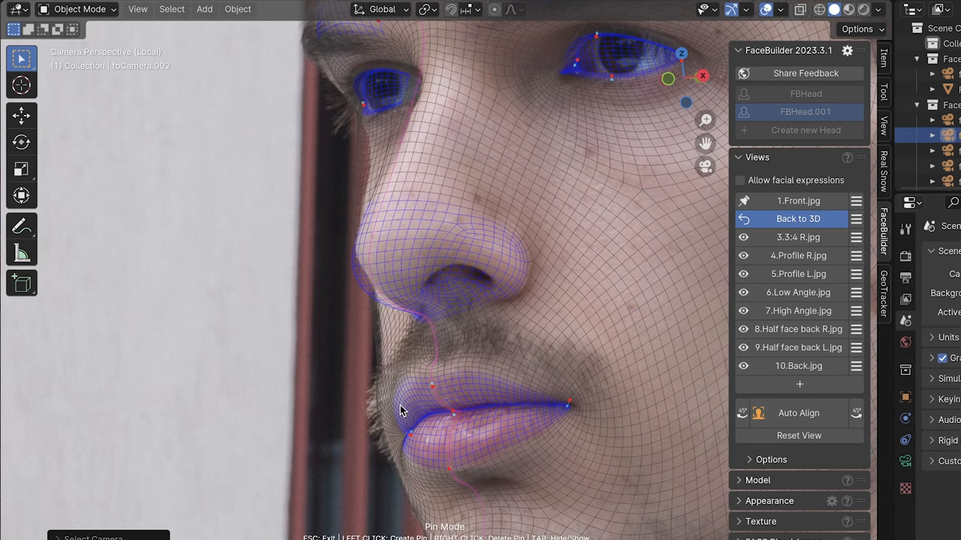
Step: Pin the eyes, nose and lip corners in the 2.3-4 L.jpg three-quarter view
click(797, 220)
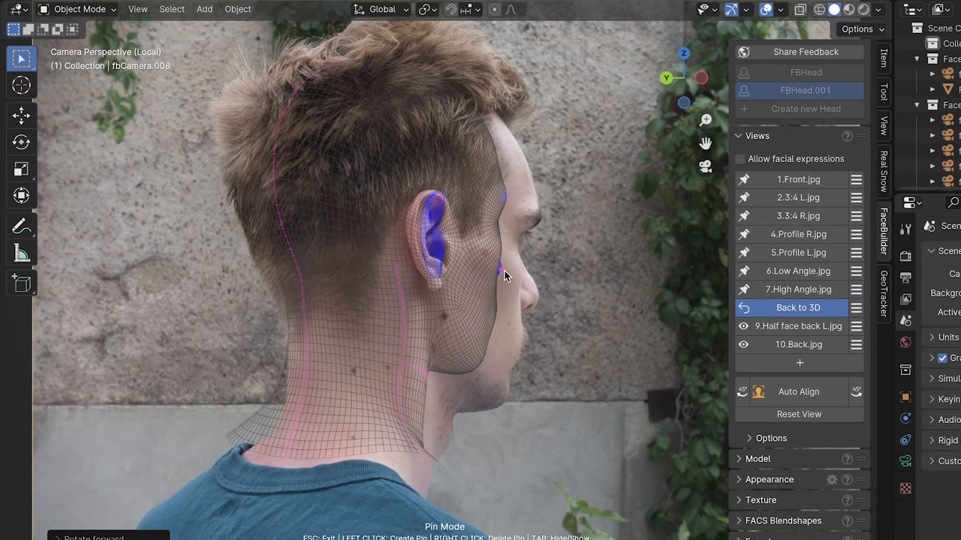
Step: Pin the ear and jawline in the 8.Half face back R.jpg view
scroll(up, 3)
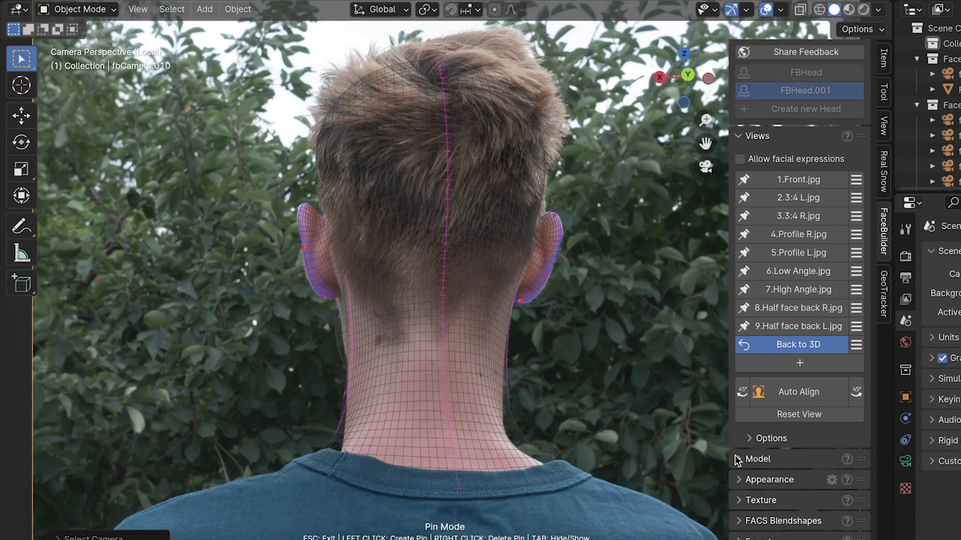
Step: Pin the ears and neck outline in the 10.Back.jpg view
click(757, 459)
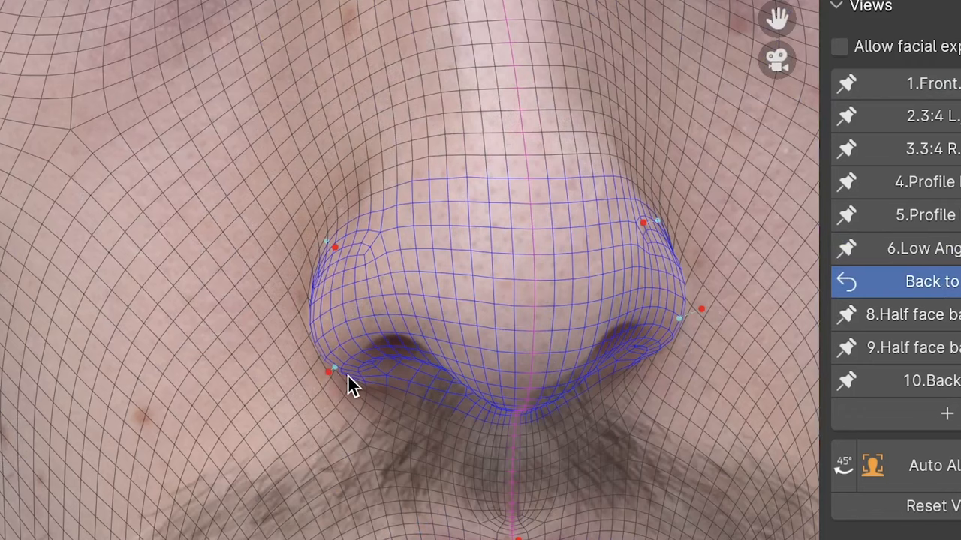
mouse_move(363, 394)
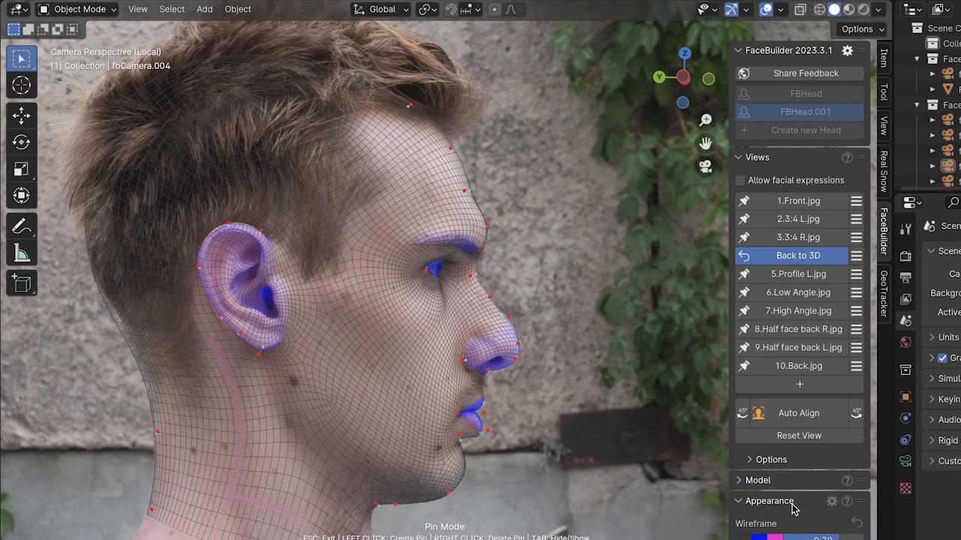
Step: Expand the Appearance panel to show wireframe and pin display settings
click(799, 255)
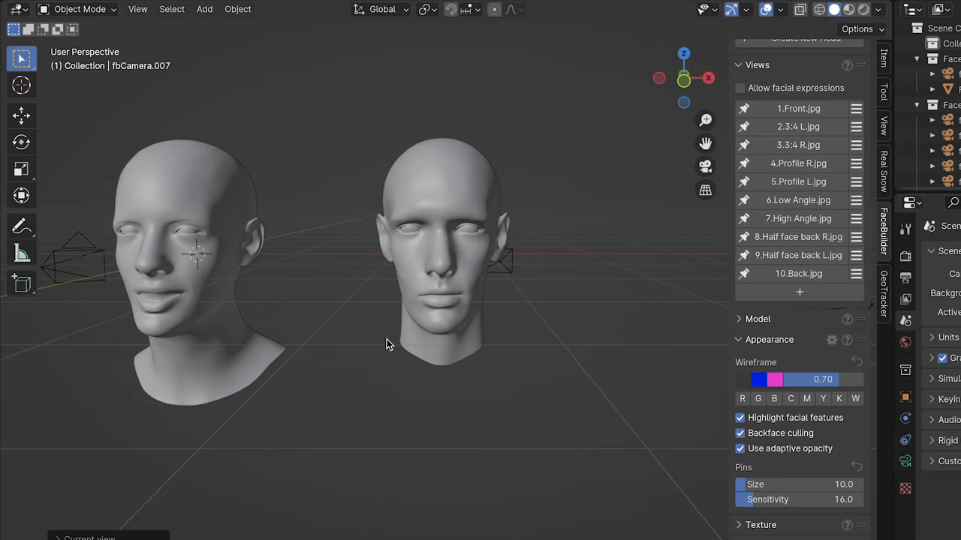
Step: Create a 2048x2048 texture for the head from all ten checked source photos
drag(388, 344, 368, 358)
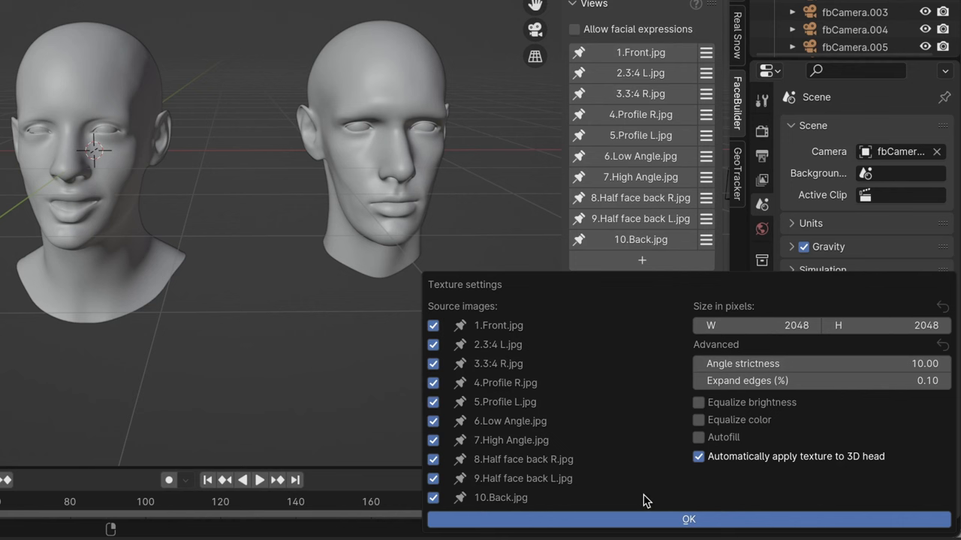
click(688, 520)
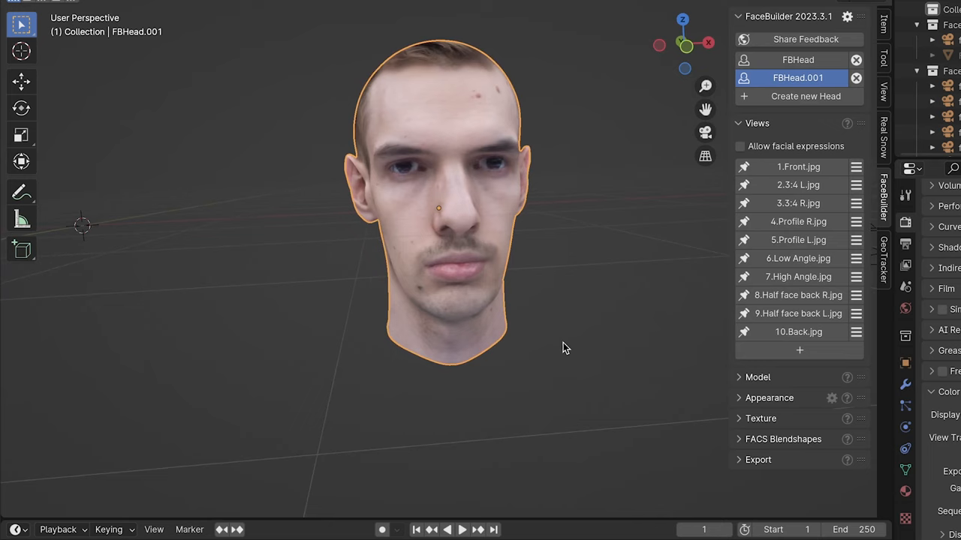
Step: Reopen the 4.Profile R.jpg view of FBHead.001 in Pin Mode
click(798, 166)
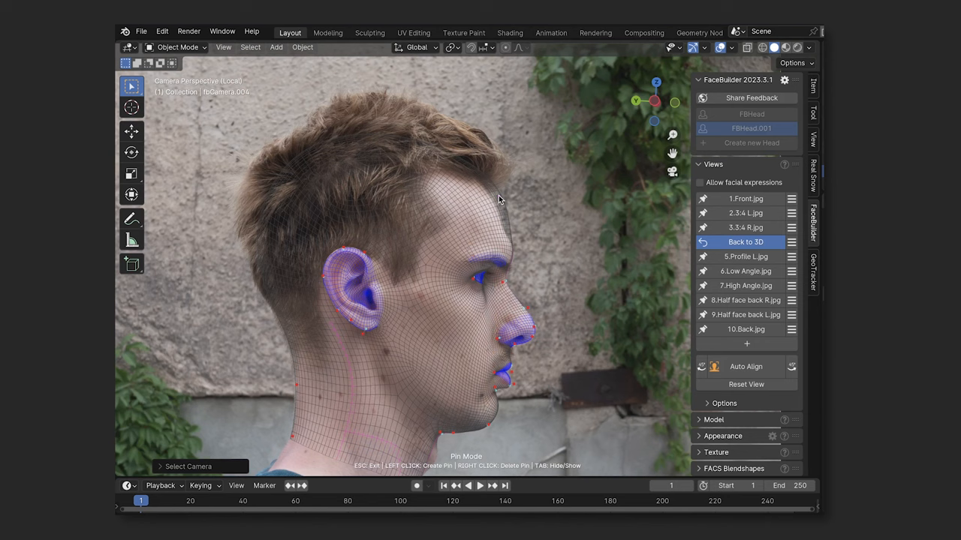
Step: Show the KeenTools FaceBuilder for Blender page scrolled to its demo video
click(745, 242)
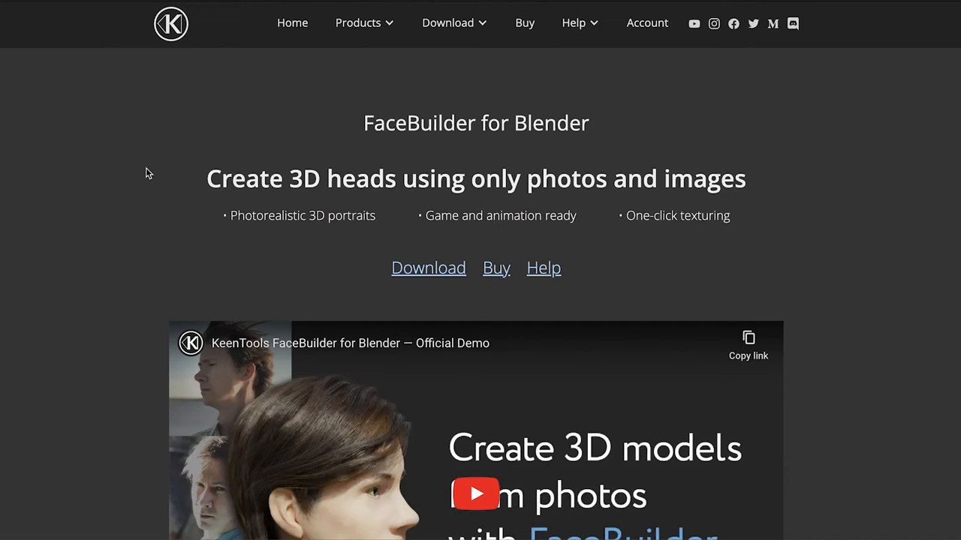
scroll(down, 3)
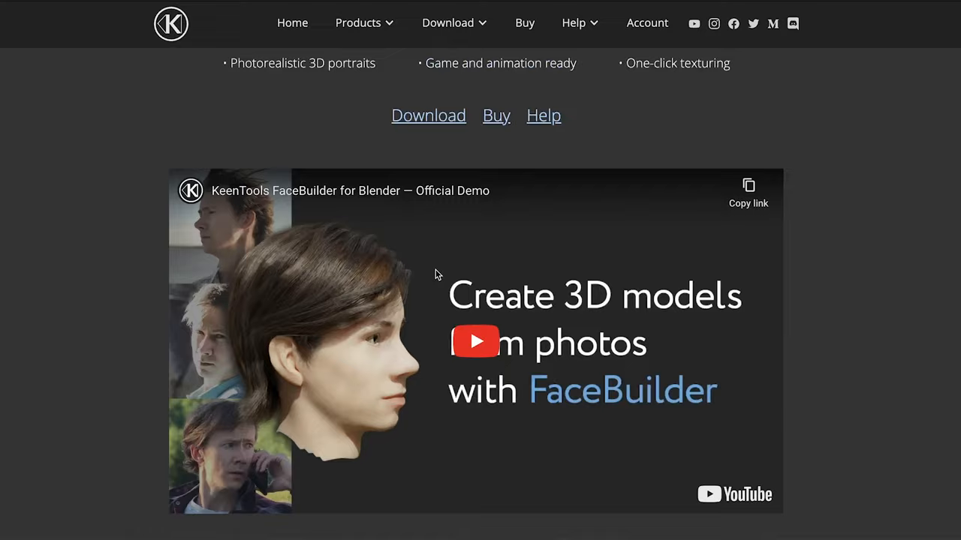